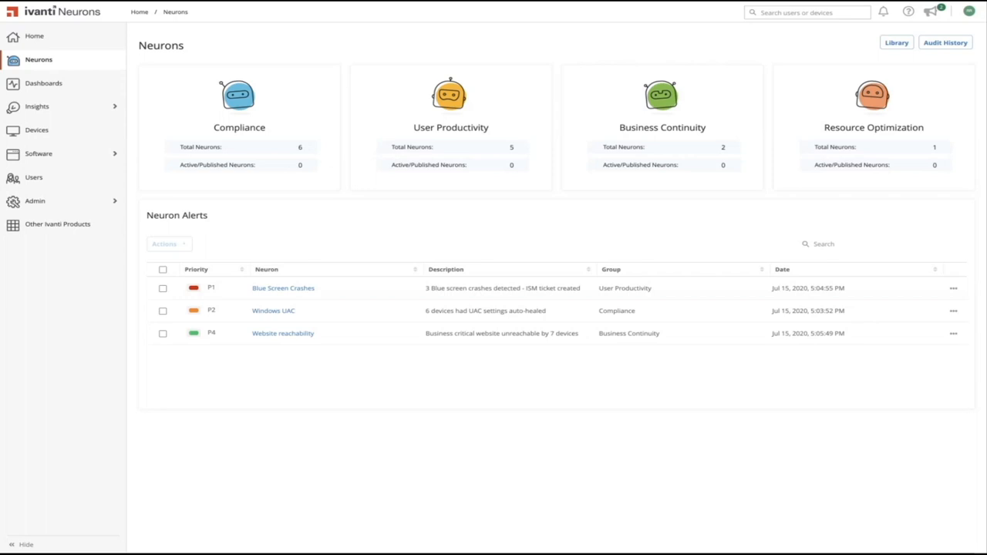
pyautogui.moveTo(899, 402)
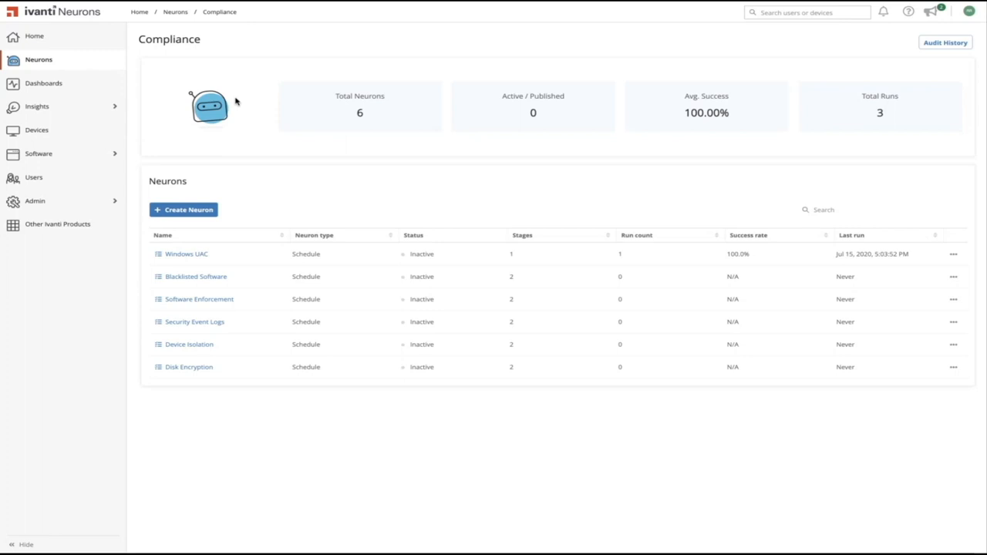
pyautogui.moveTo(315, 63)
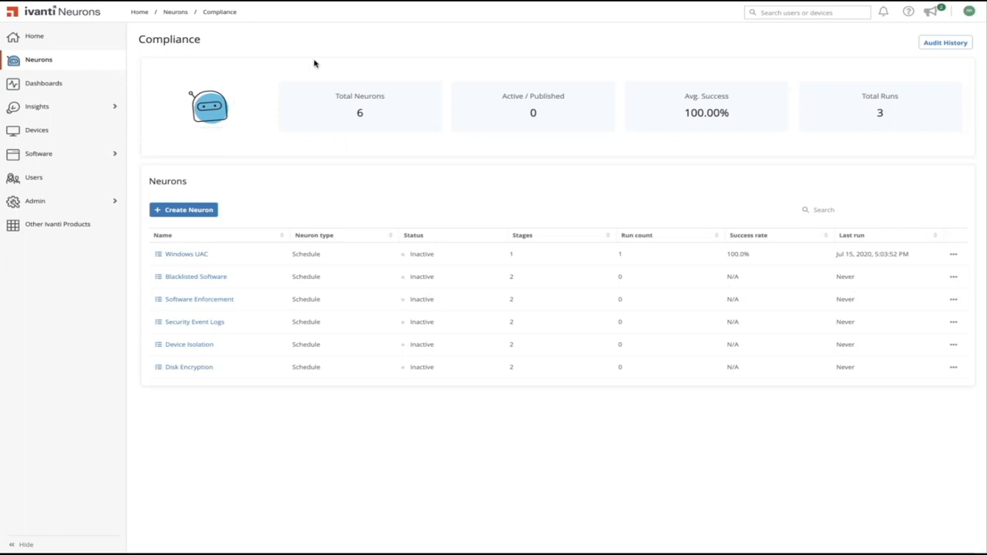
# Return to the Neurons overview of neuron groups
pyautogui.click(183, 13)
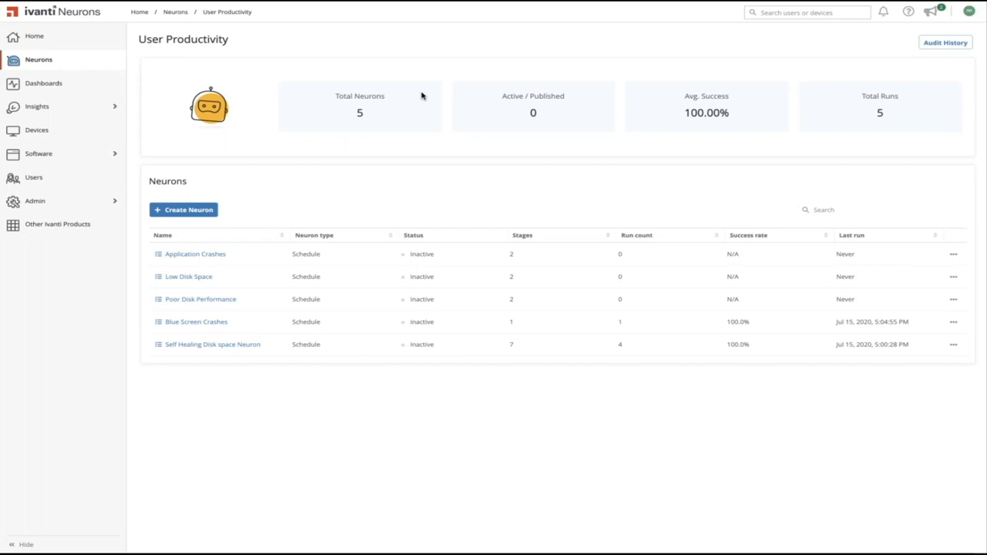
pyautogui.moveTo(422, 96)
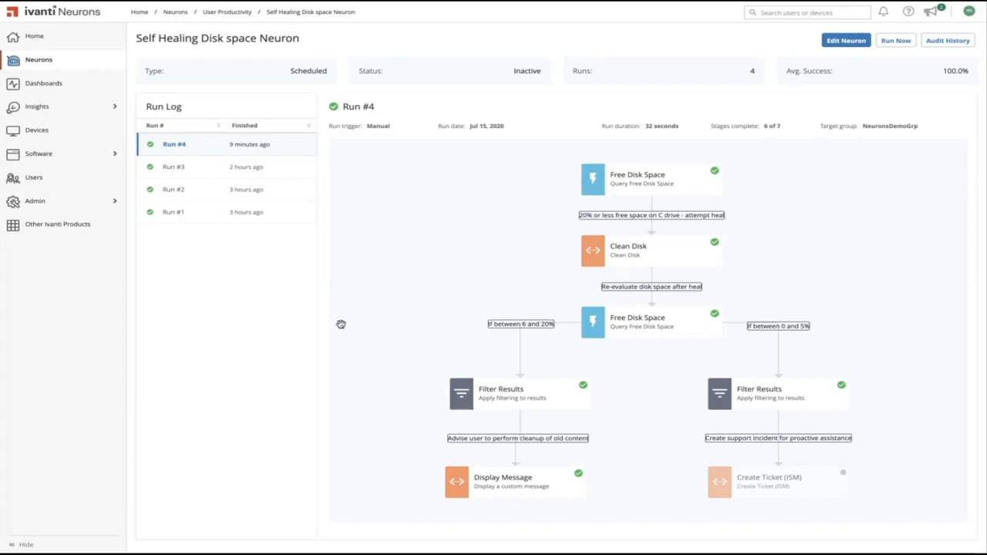
pyautogui.moveTo(462, 291)
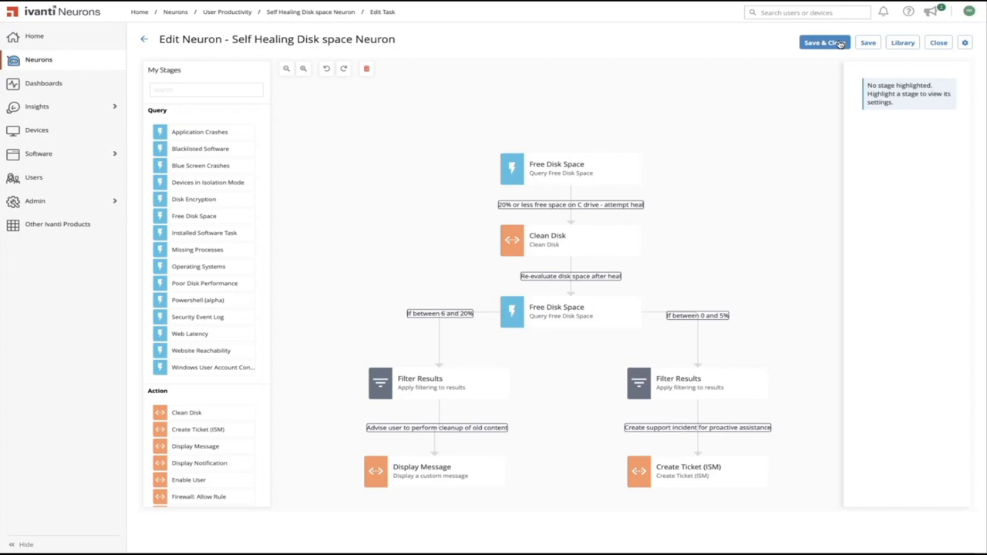
pyautogui.moveTo(739, 44)
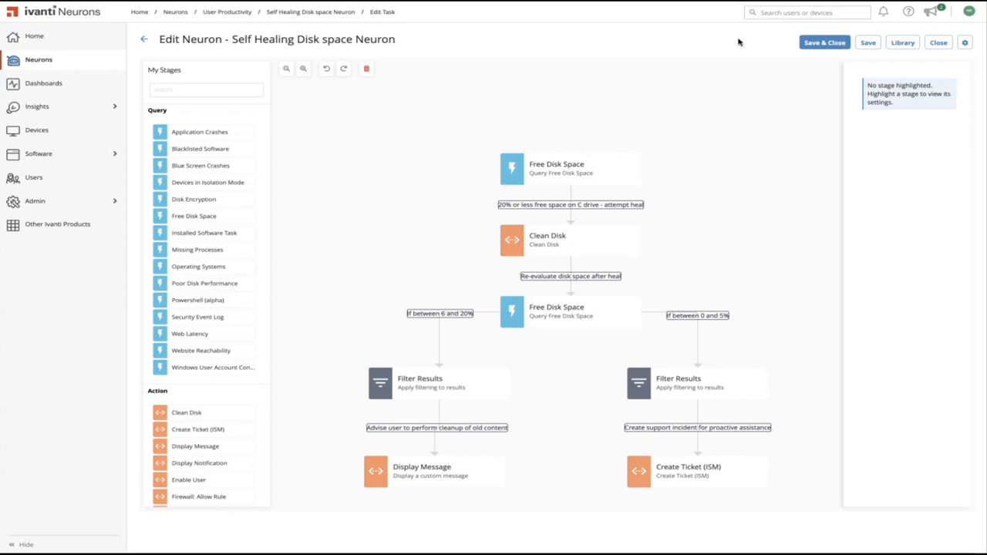
pyautogui.moveTo(559, 172)
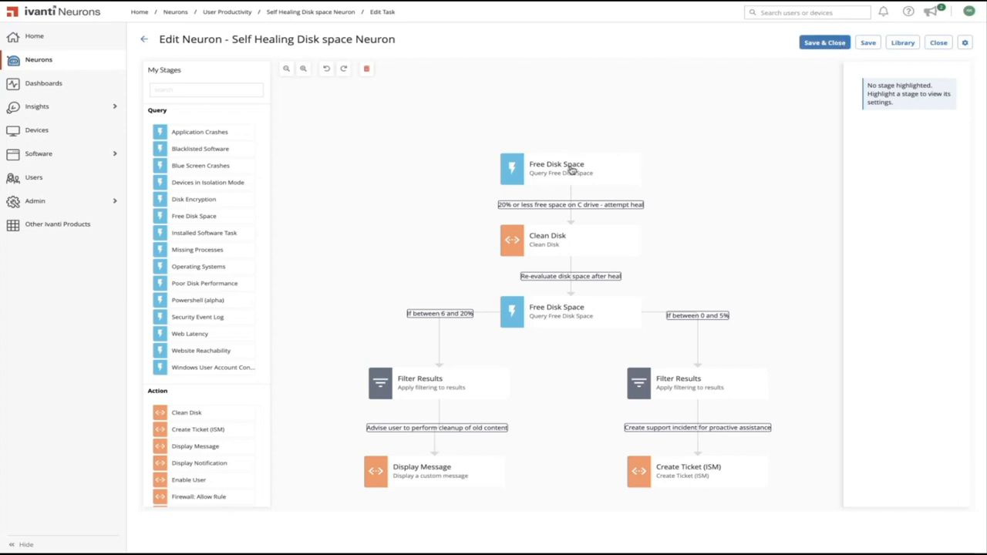
# View the first Free Disk Space stage (20%, drive C) and Clean Disk's 7-day setting
pyautogui.click(570, 168)
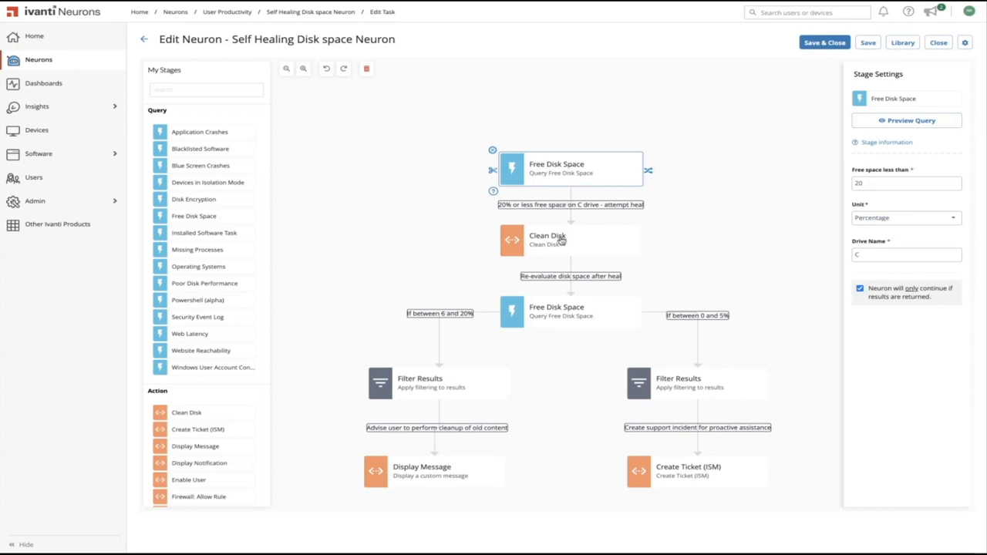
pyautogui.click(559, 239)
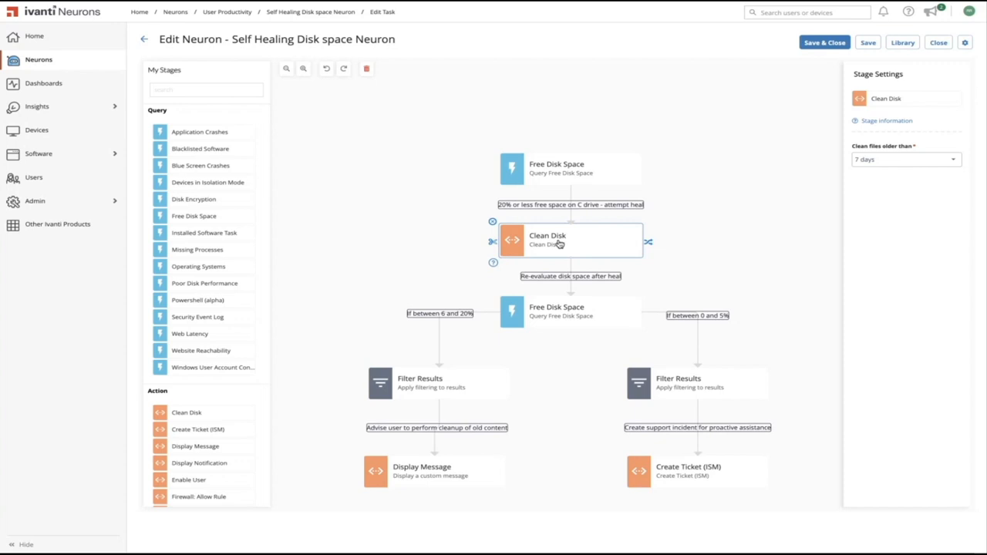
pyautogui.moveTo(561, 268)
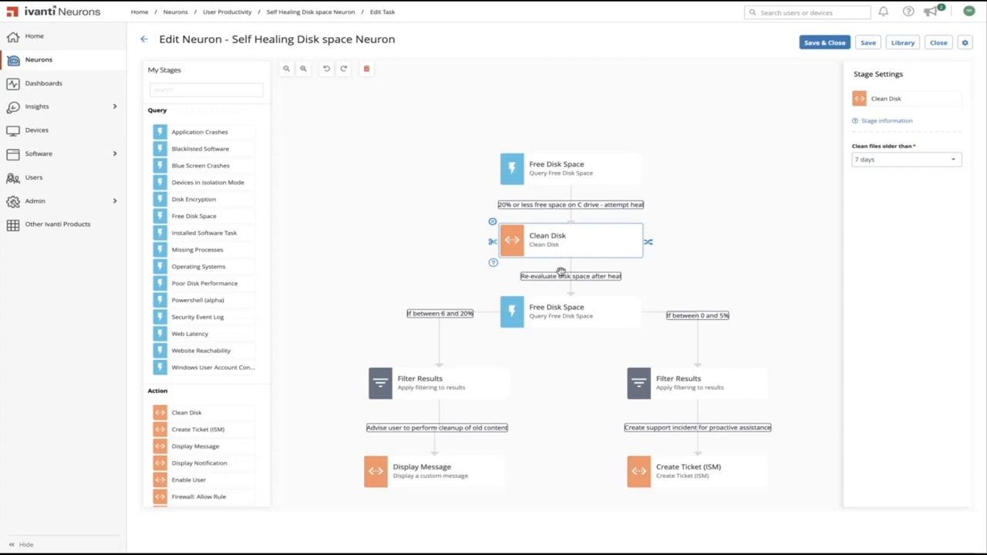
# View the second Free Disk Space, Display Message alert and Create Ticket (ISM) stage settings
pyautogui.click(571, 313)
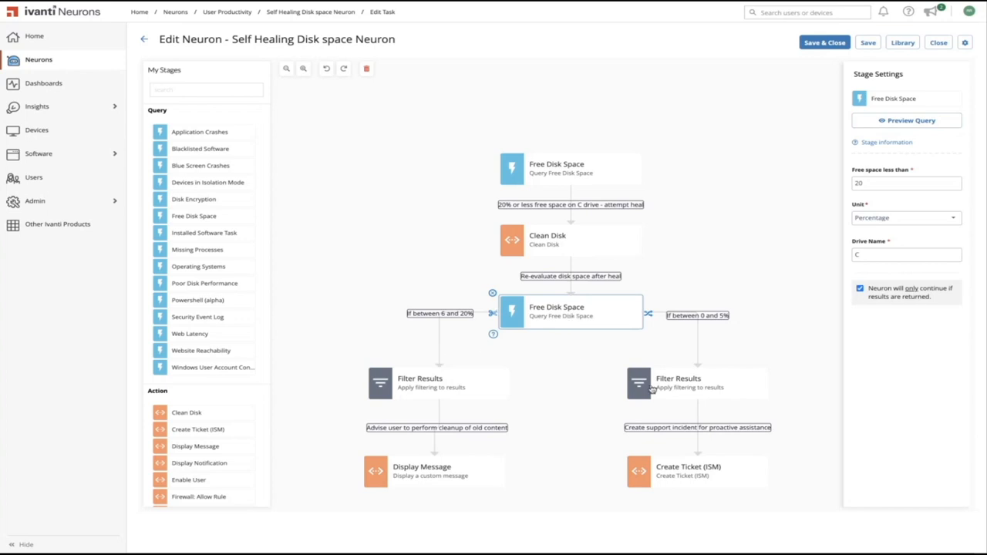
pyautogui.moveTo(651, 388)
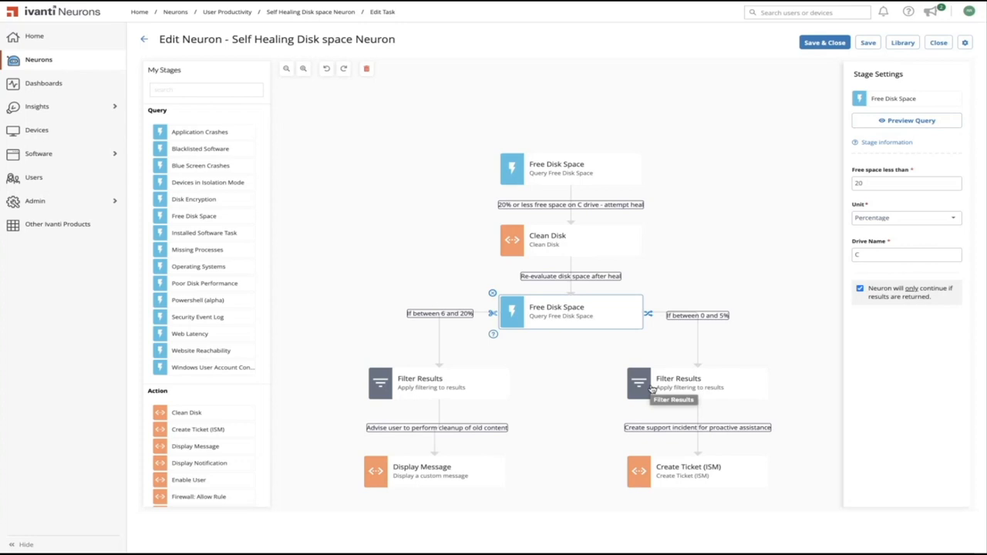
pyautogui.moveTo(636, 403)
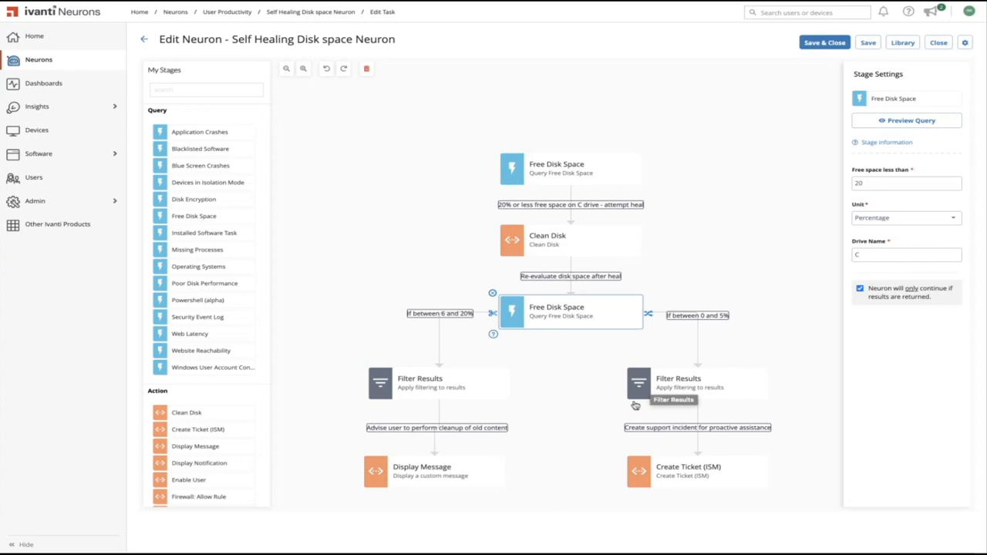
pyautogui.click(431, 473)
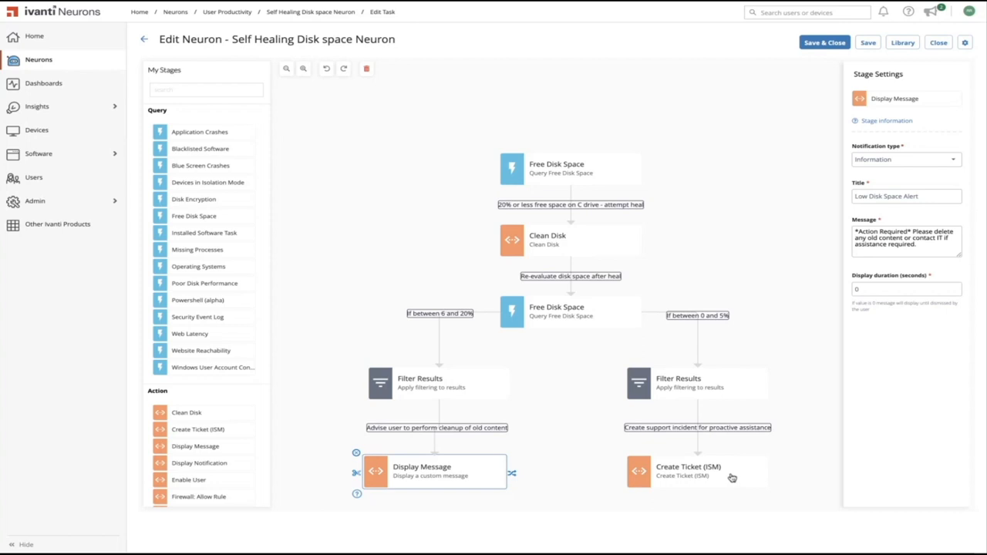
pyautogui.moveTo(731, 476)
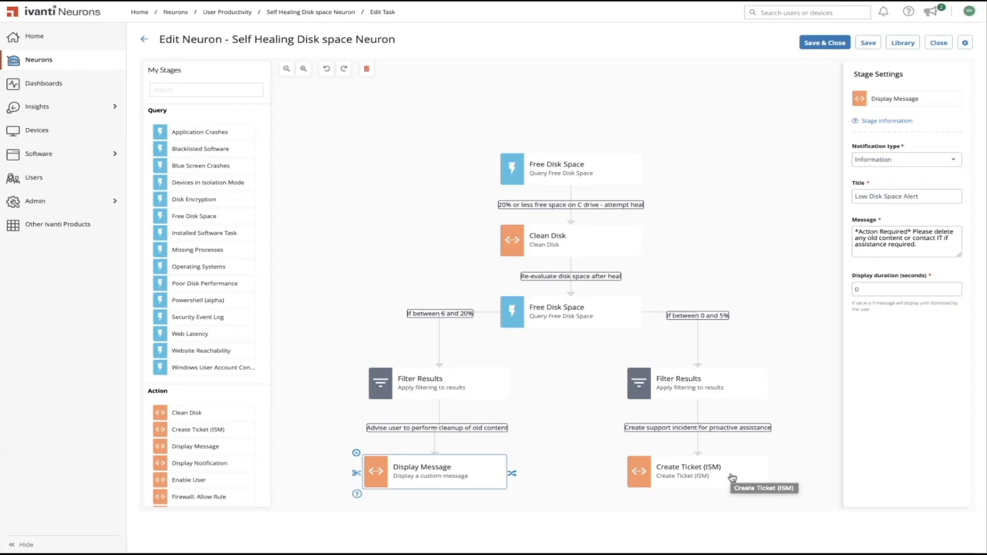
pyautogui.click(687, 470)
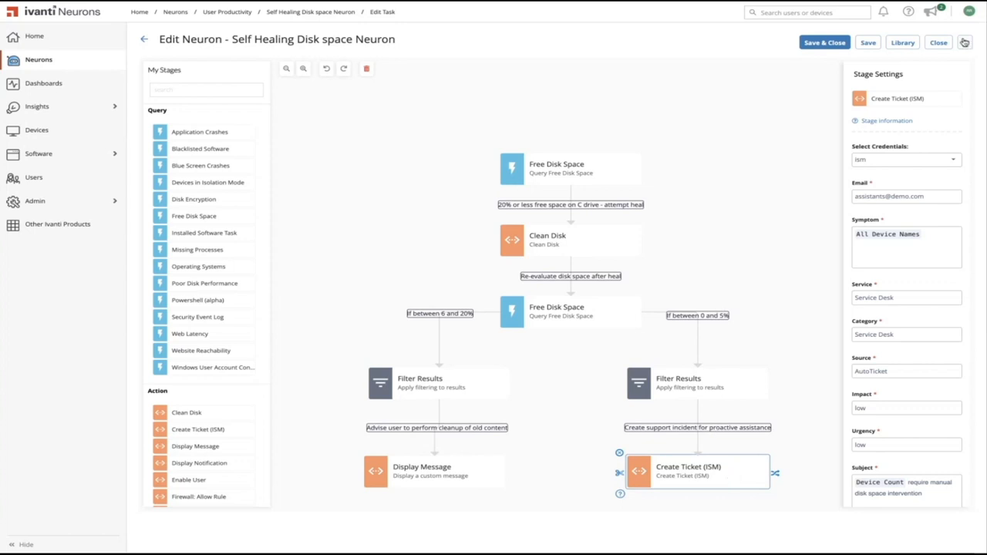
# View the neuron's Schedule type and inactive status, then close settings unchanged
pyautogui.click(964, 44)
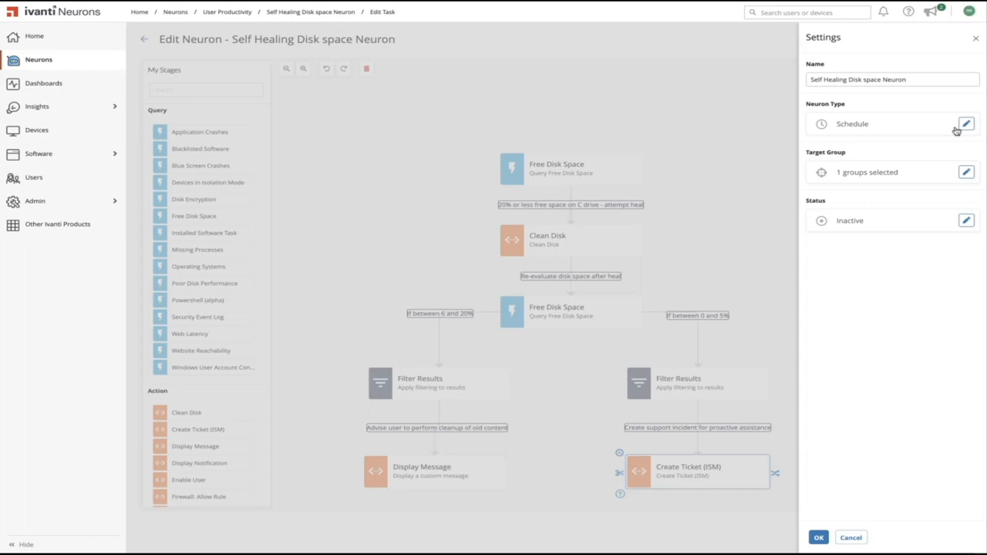
pyautogui.moveTo(886, 171)
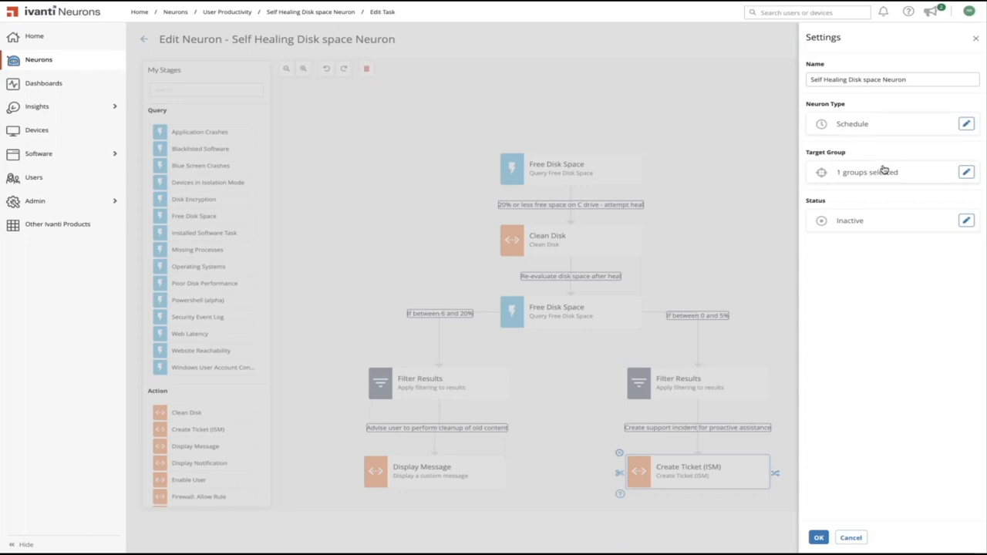
pyautogui.click(967, 219)
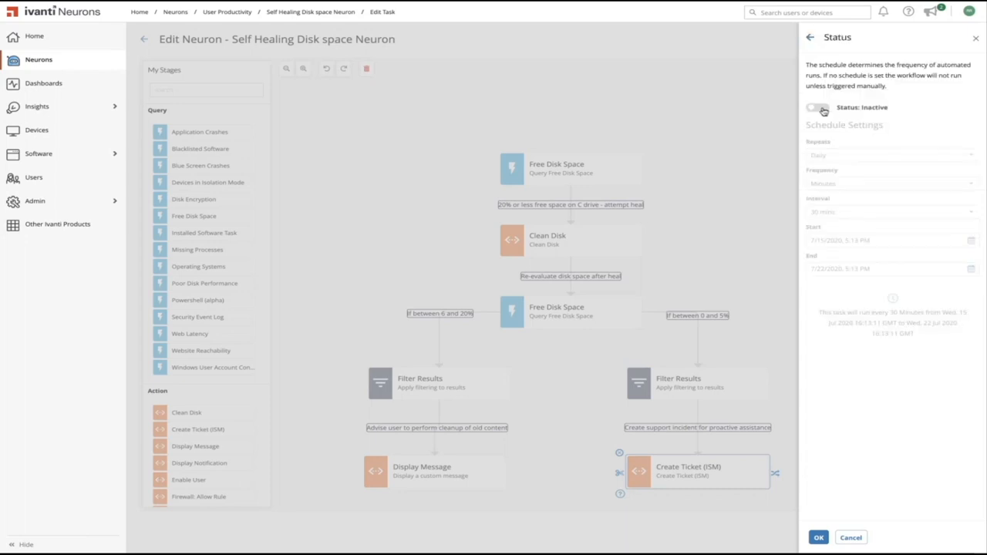
pyautogui.click(820, 104)
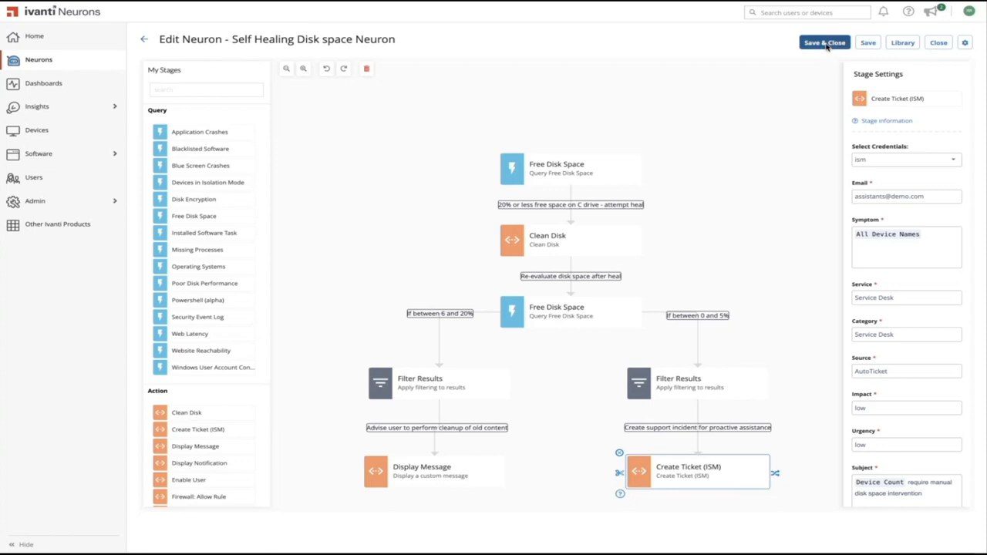
# Save and close the neuron, then run it now against the Configured target group
pyautogui.click(826, 42)
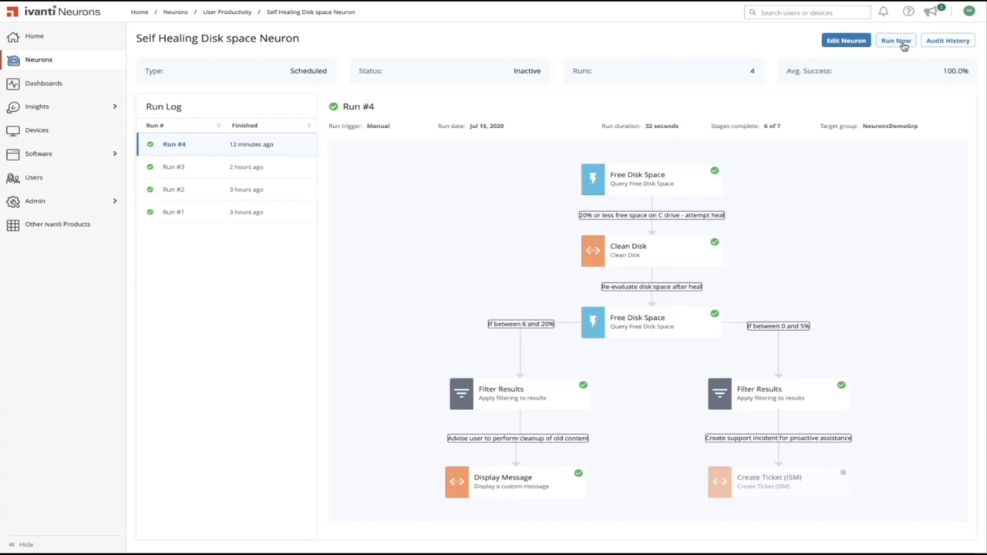
pyautogui.click(896, 40)
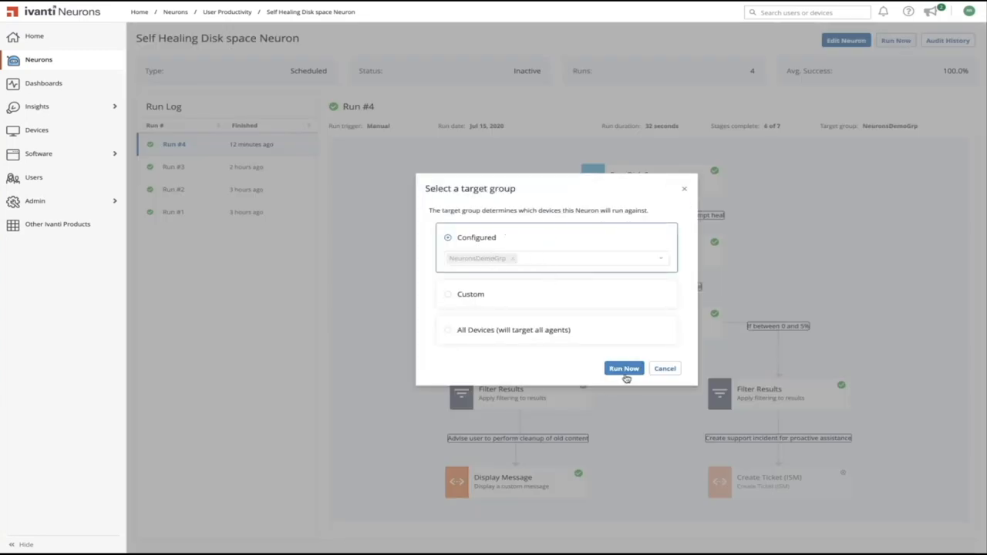
pyautogui.click(623, 368)
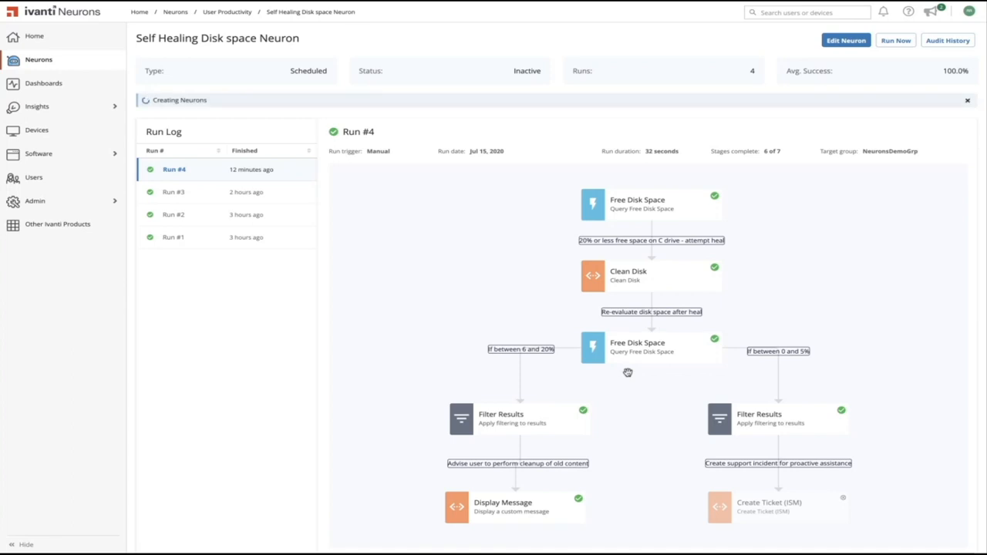
pyautogui.click(896, 41)
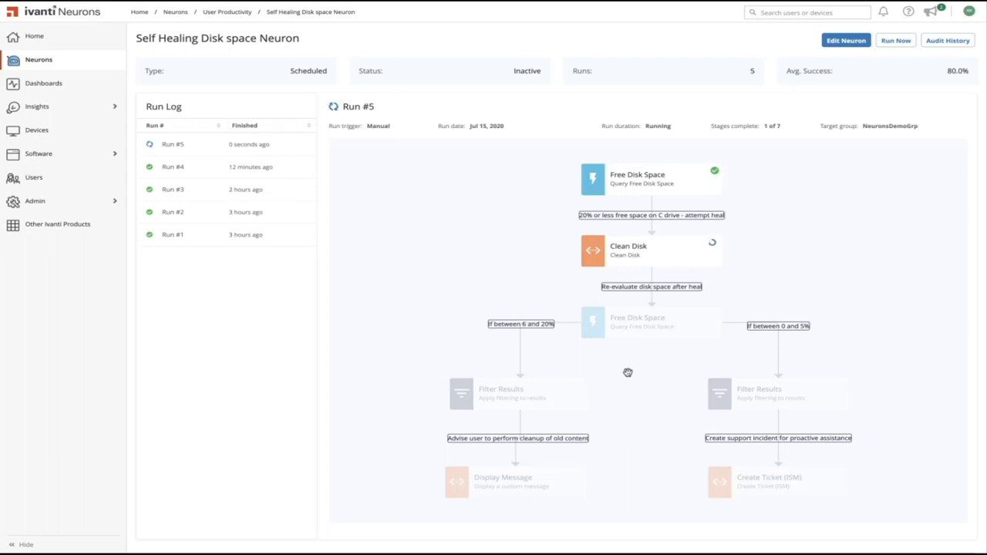
pyautogui.moveTo(745, 264)
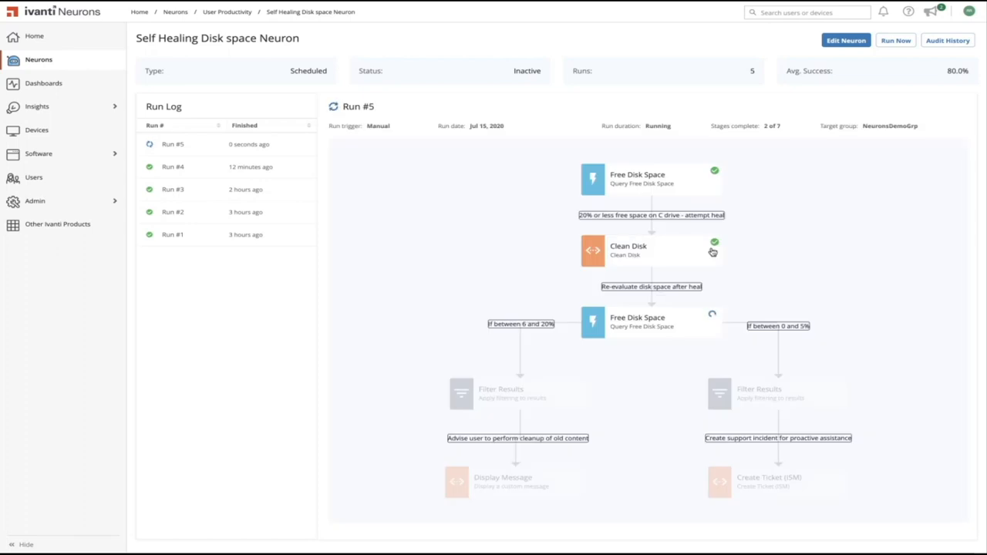
pyautogui.moveTo(693, 191)
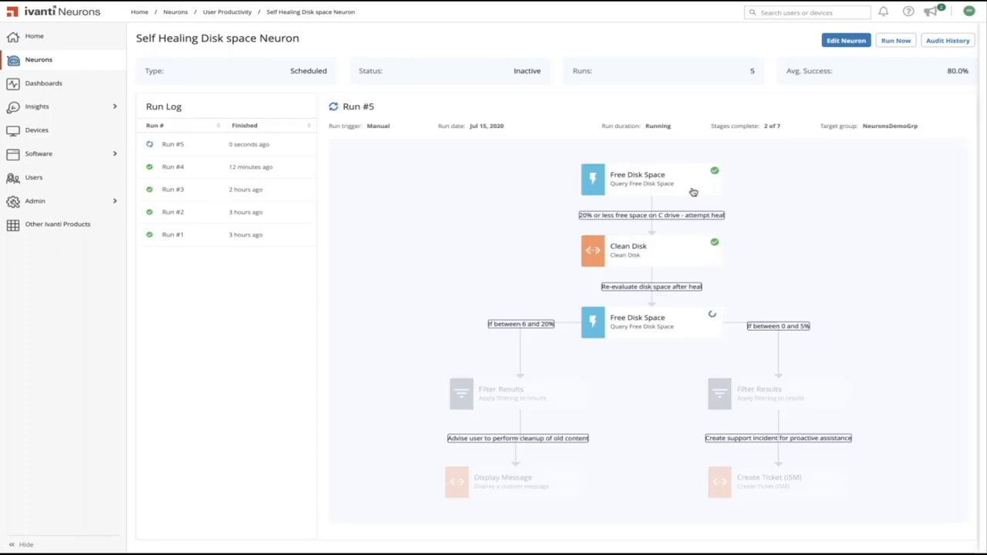
# Open Run #5's Clean Disk stage output showing completion on one device
pyautogui.click(650, 179)
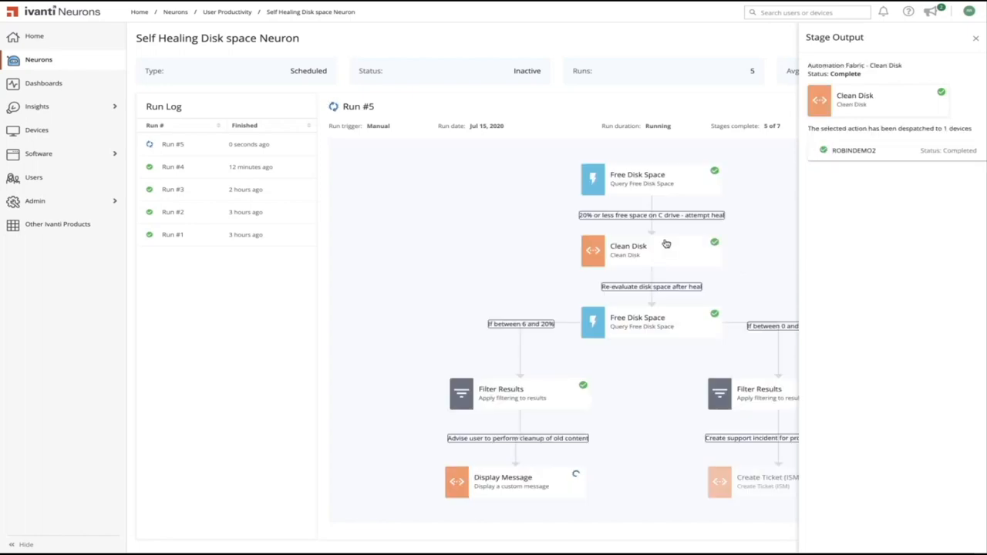
pyautogui.moveTo(629, 330)
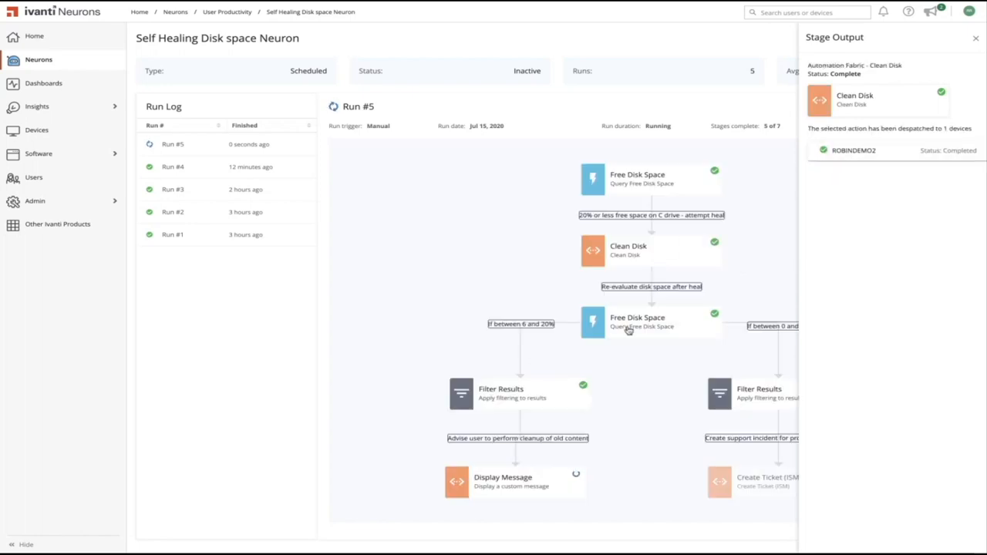
pyautogui.moveTo(630, 328)
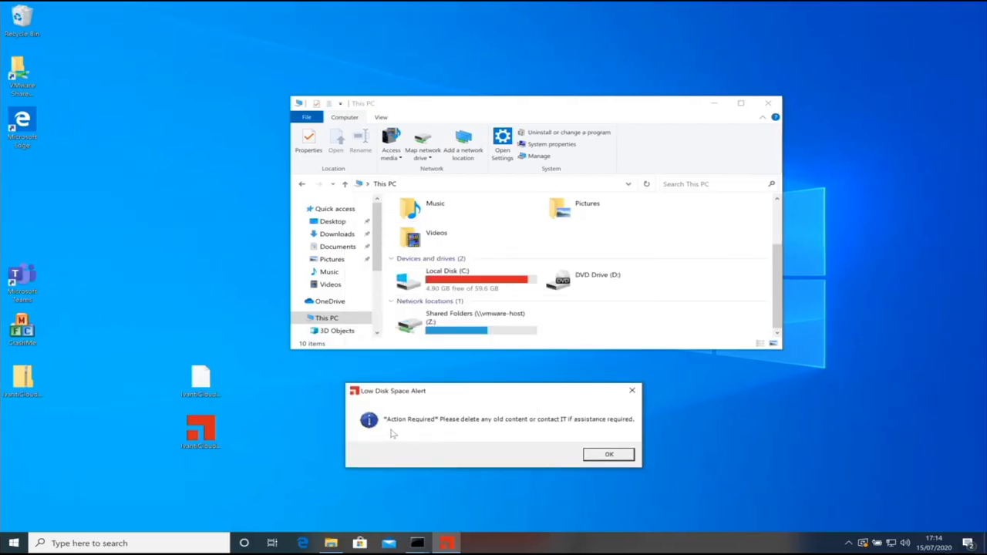
pyautogui.moveTo(497, 435)
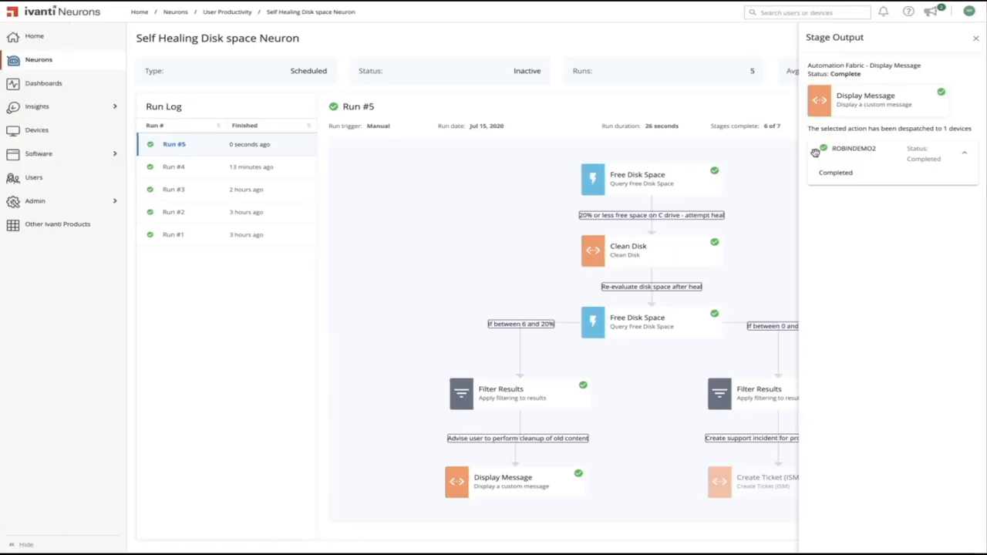
# Close the Stage Output panel and open Audit History
pyautogui.click(975, 37)
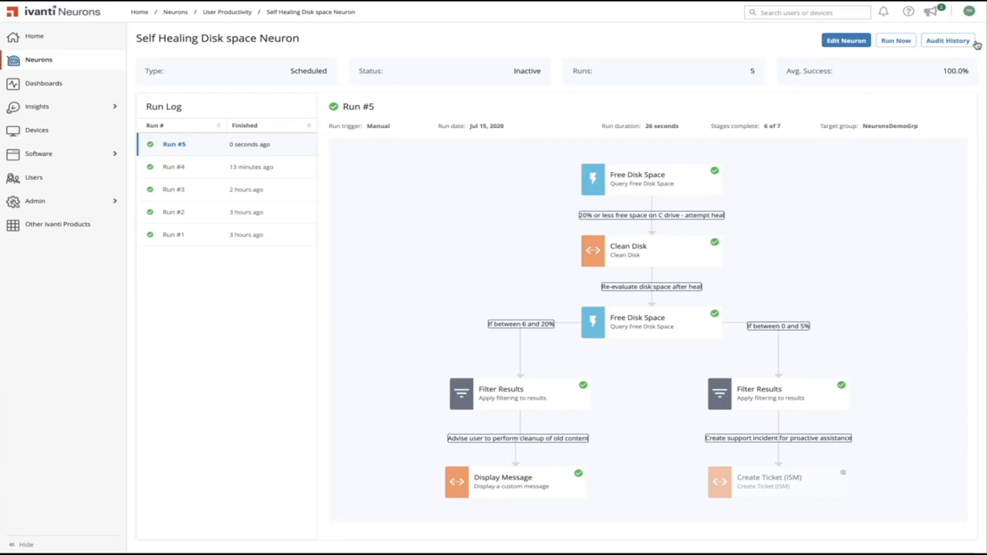
pyautogui.click(950, 40)
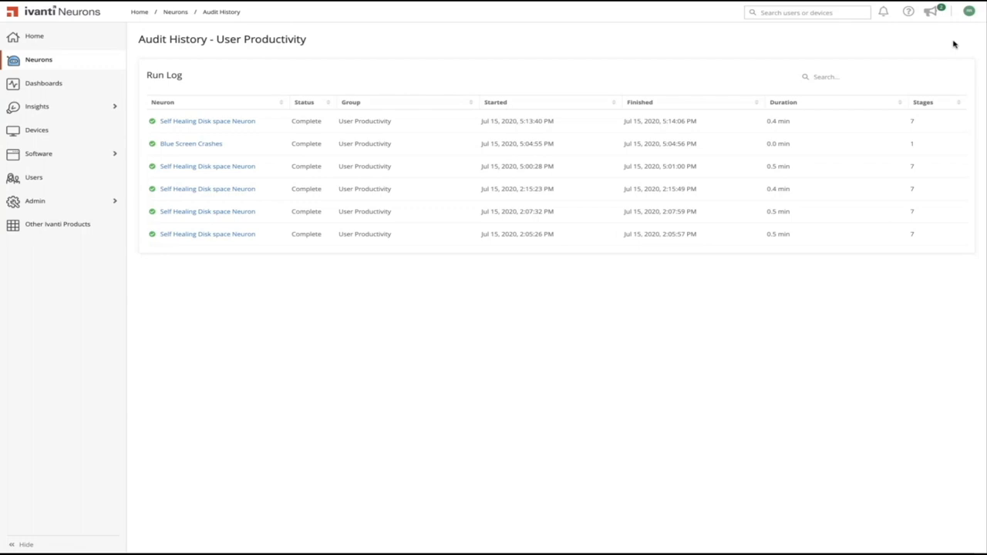
pyautogui.moveTo(234, 279)
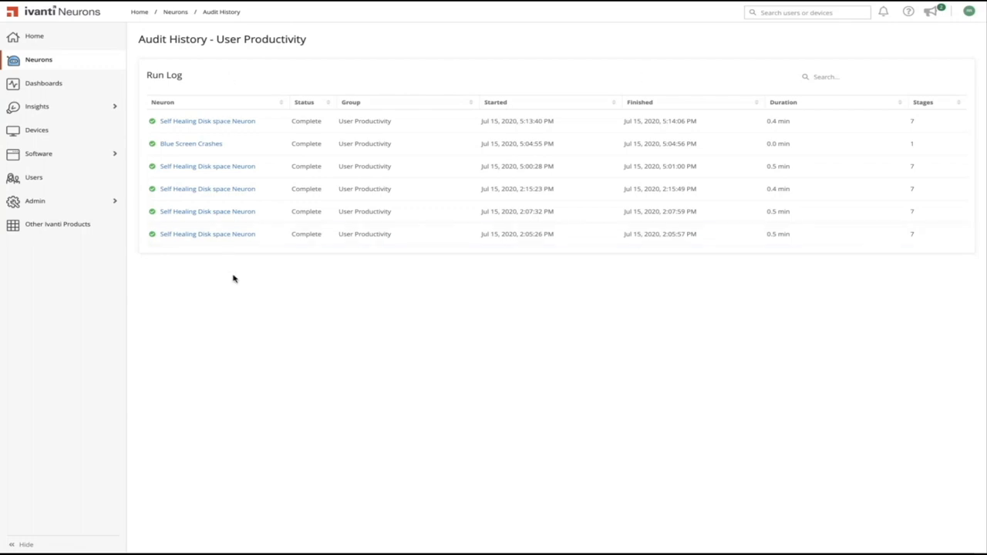